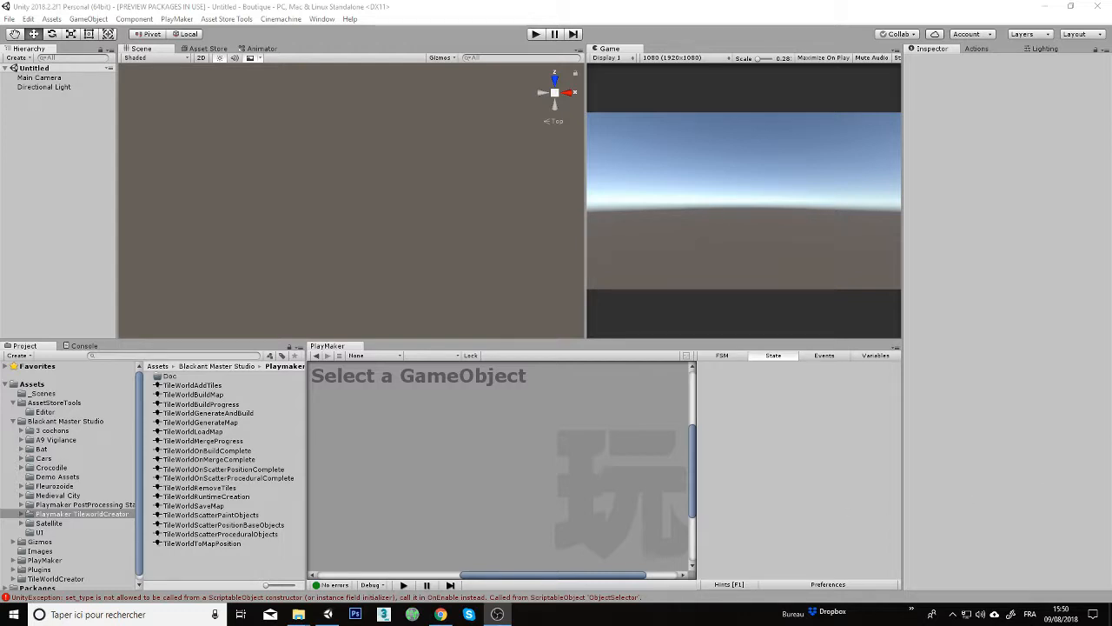
pyautogui.moveTo(742, 328)
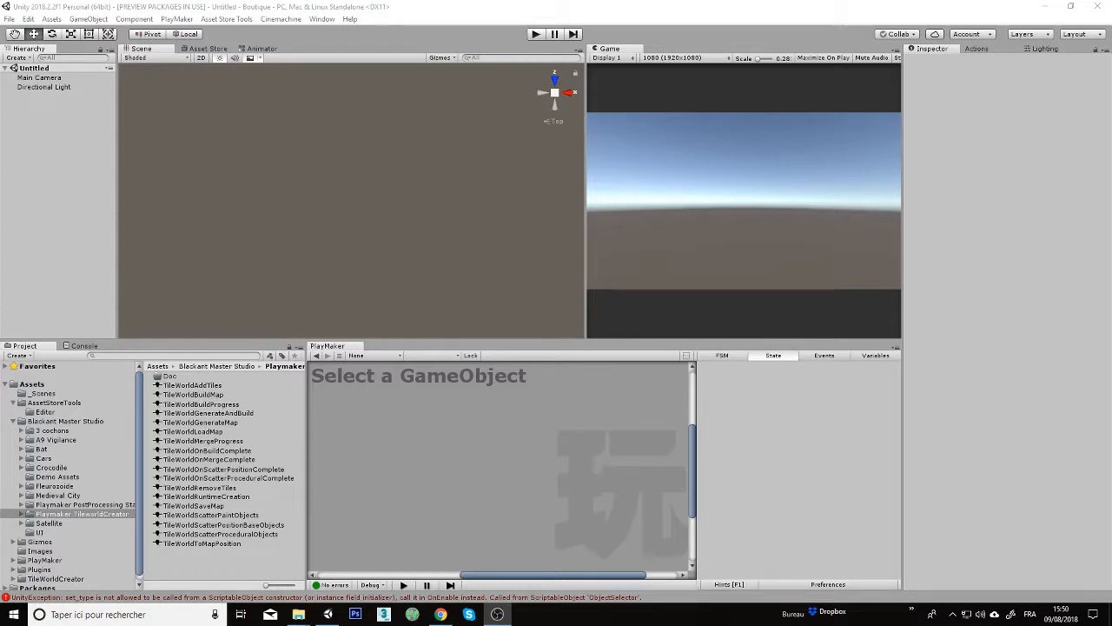
pyautogui.moveTo(1088, 309)
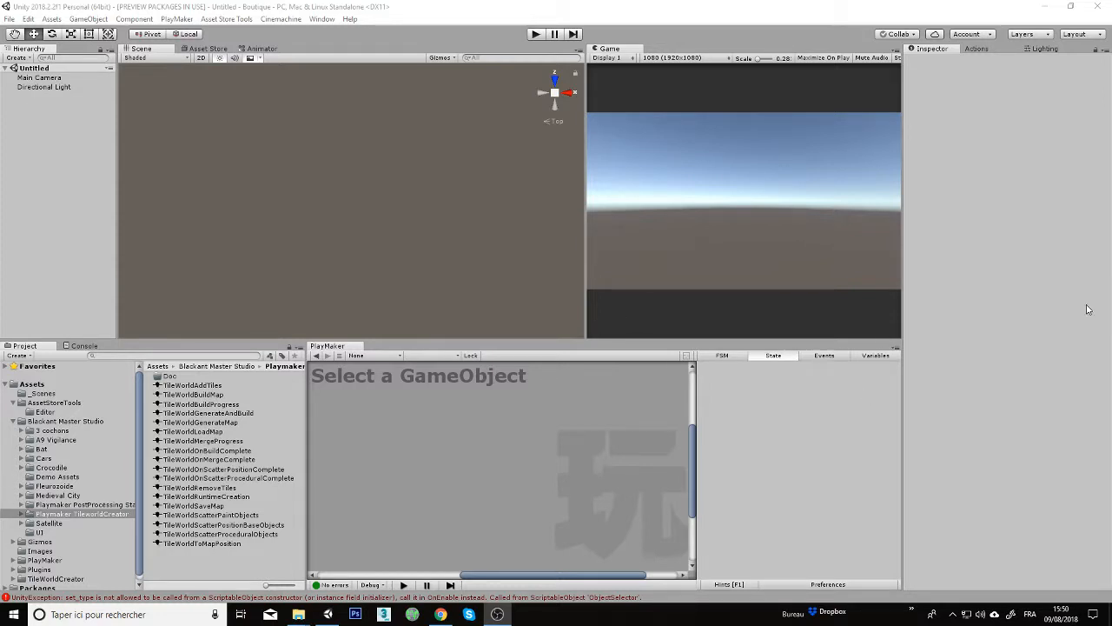
pyautogui.moveTo(344, 252)
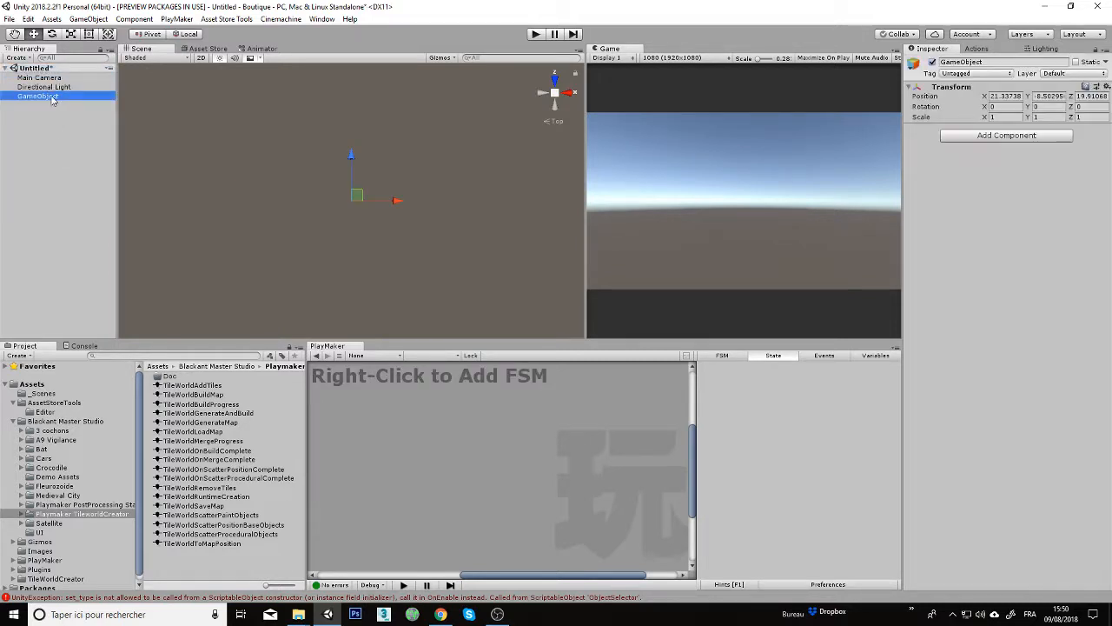
# Rename the new empty GameObject to 'Tile World'.
pyautogui.doubleClick(36, 96)
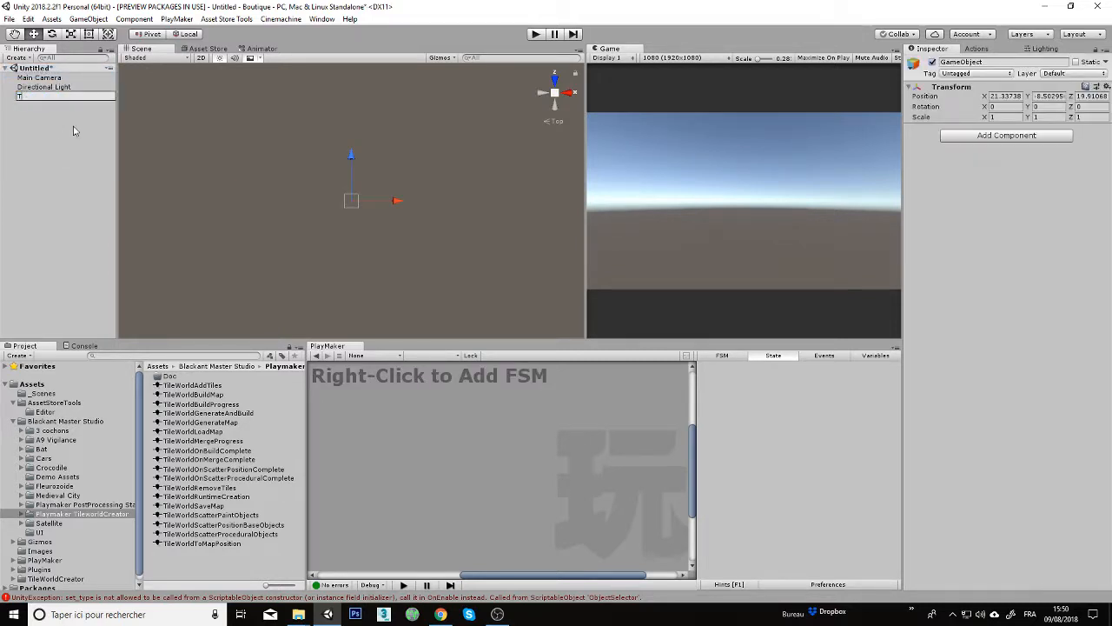
pyautogui.write('Tile World')
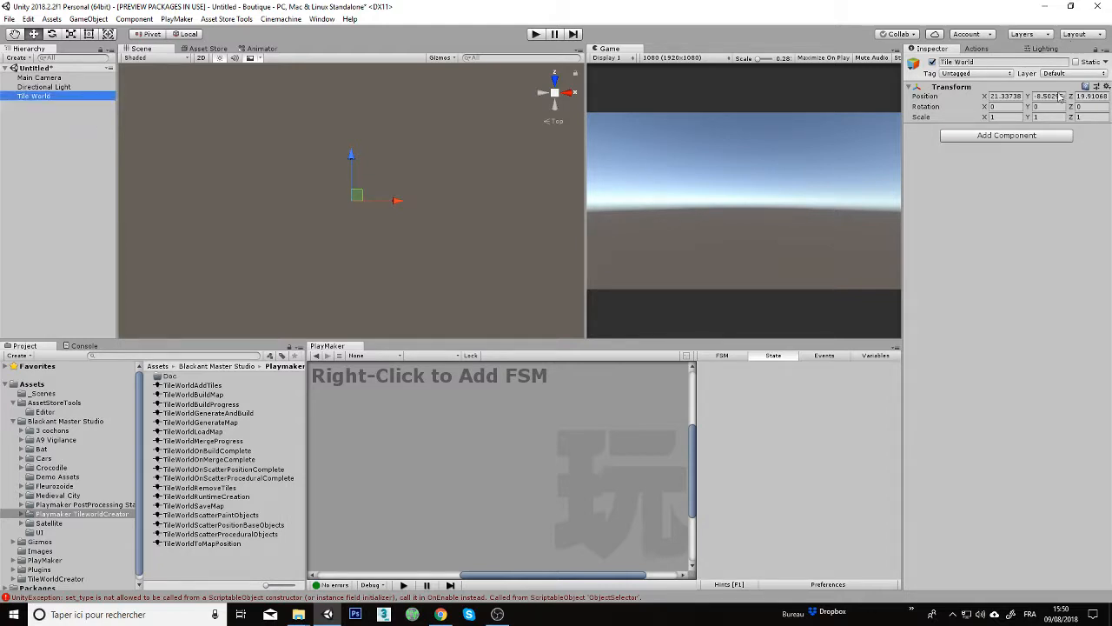
# Add the Tile World Creator and Tile World Object Scatter components to it.
pyautogui.click(1006, 136)
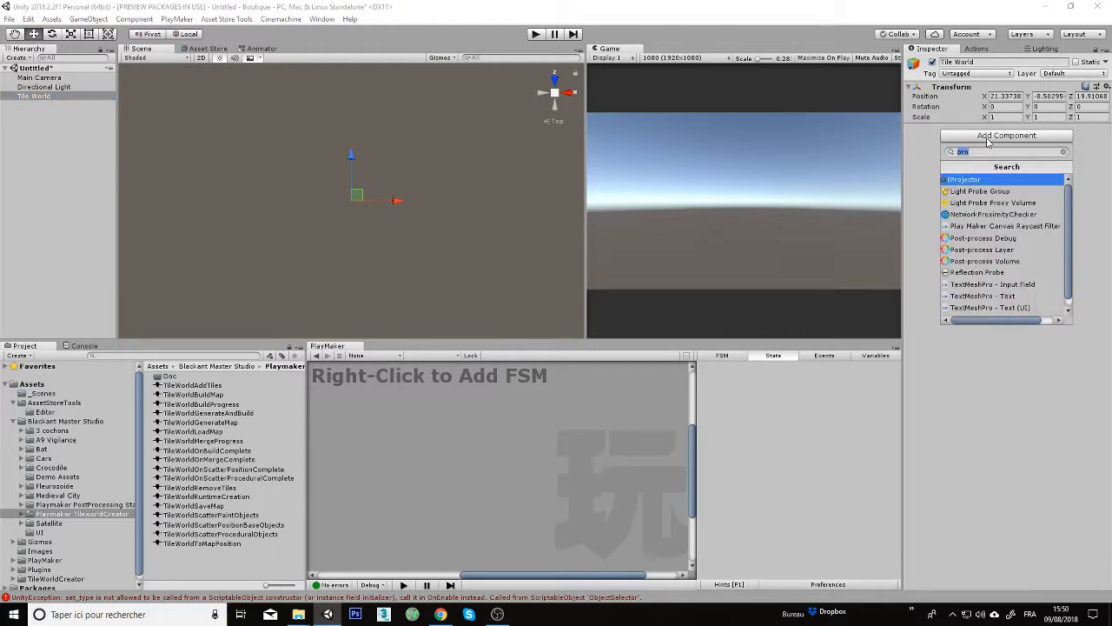
pyautogui.write('tile')
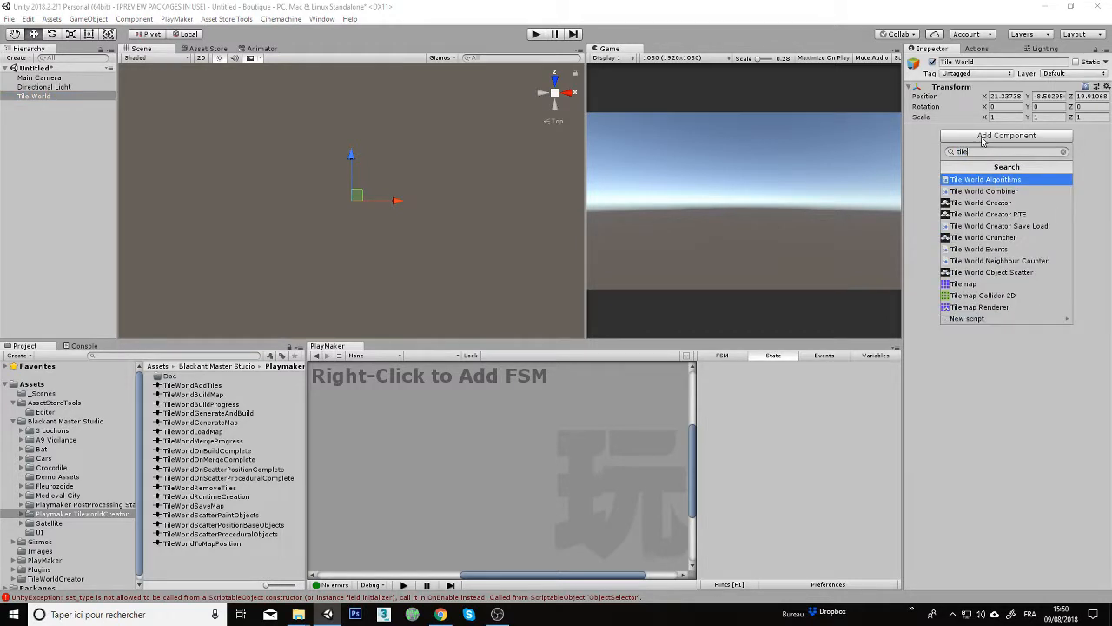
pyautogui.click(979, 201)
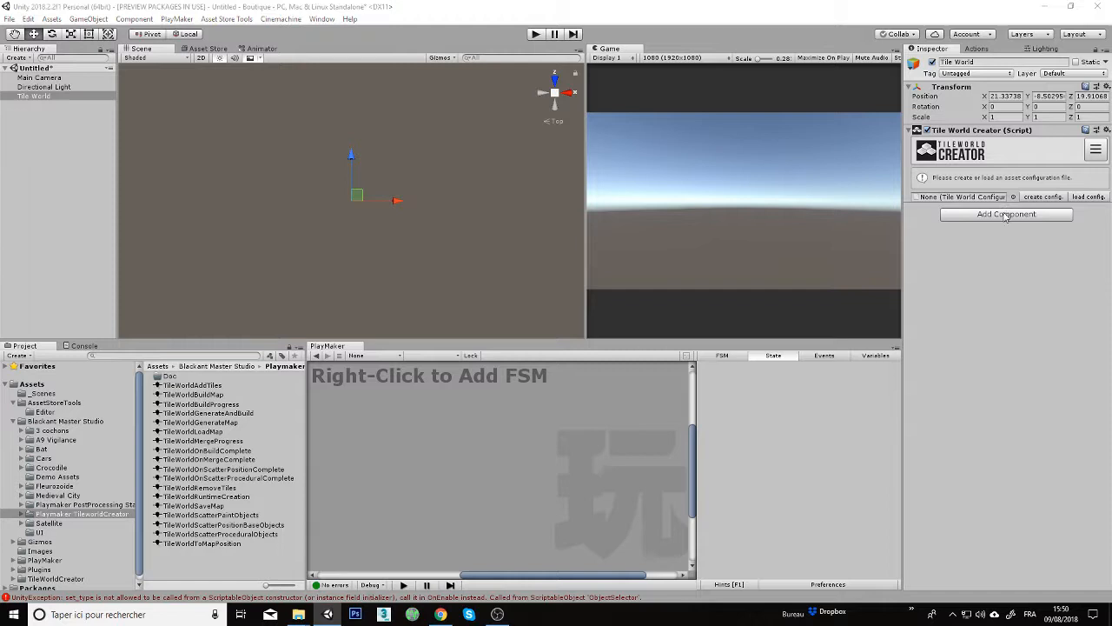
pyautogui.click(1006, 214)
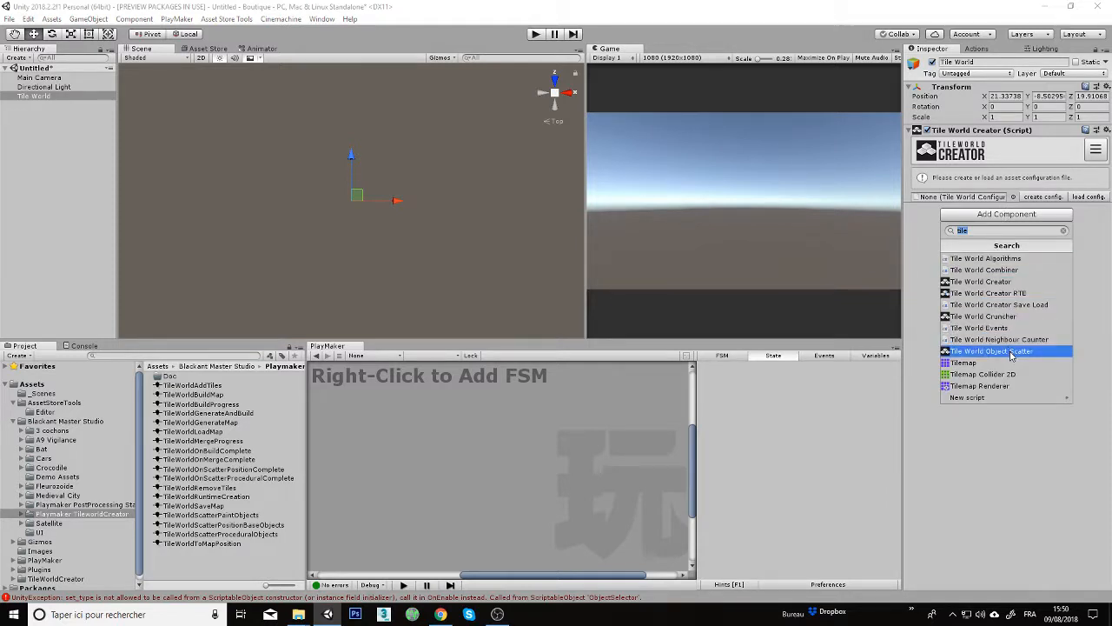
pyautogui.click(991, 351)
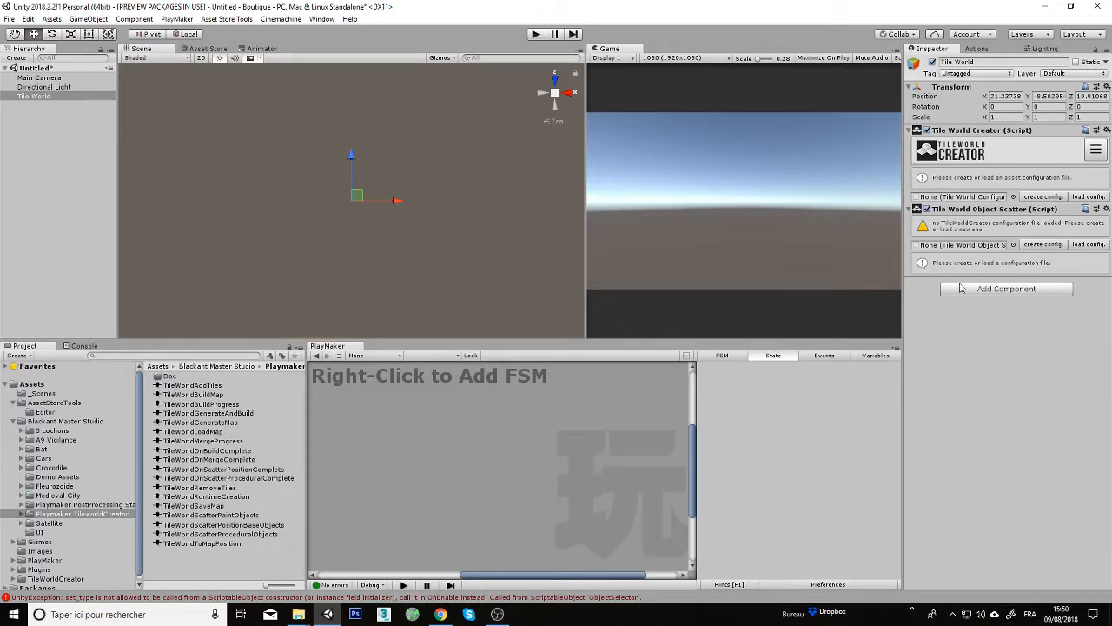
pyautogui.moveTo(267, 293)
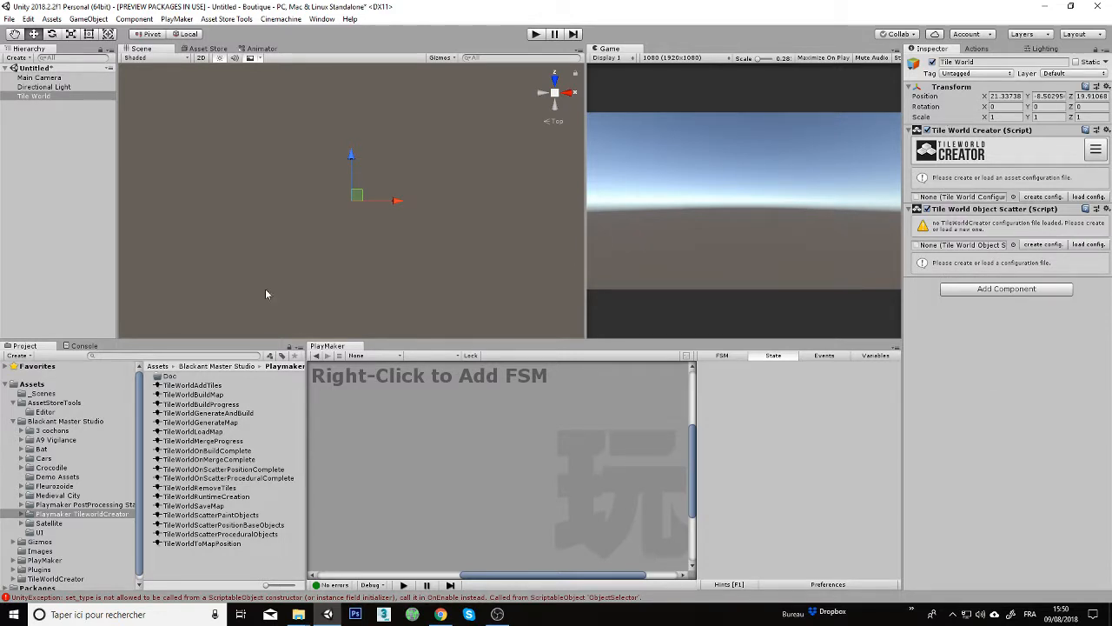
# Add a new PlayMaker FSM to Tile World and browse to the TileWorldCreation actions.
pyautogui.rightClick(539, 435)
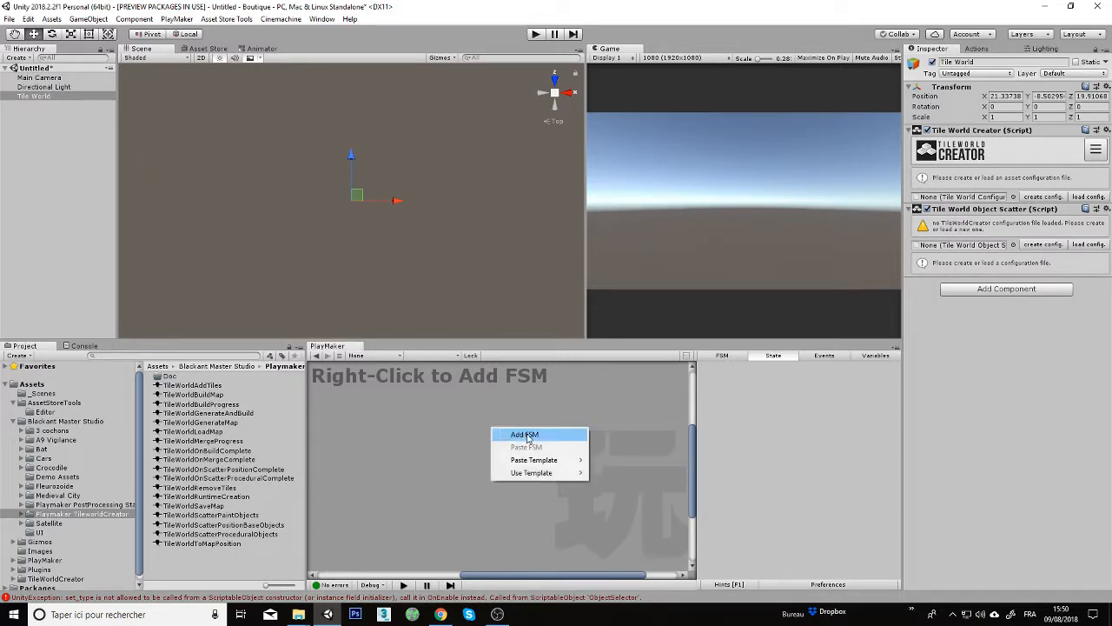
pyautogui.click(525, 434)
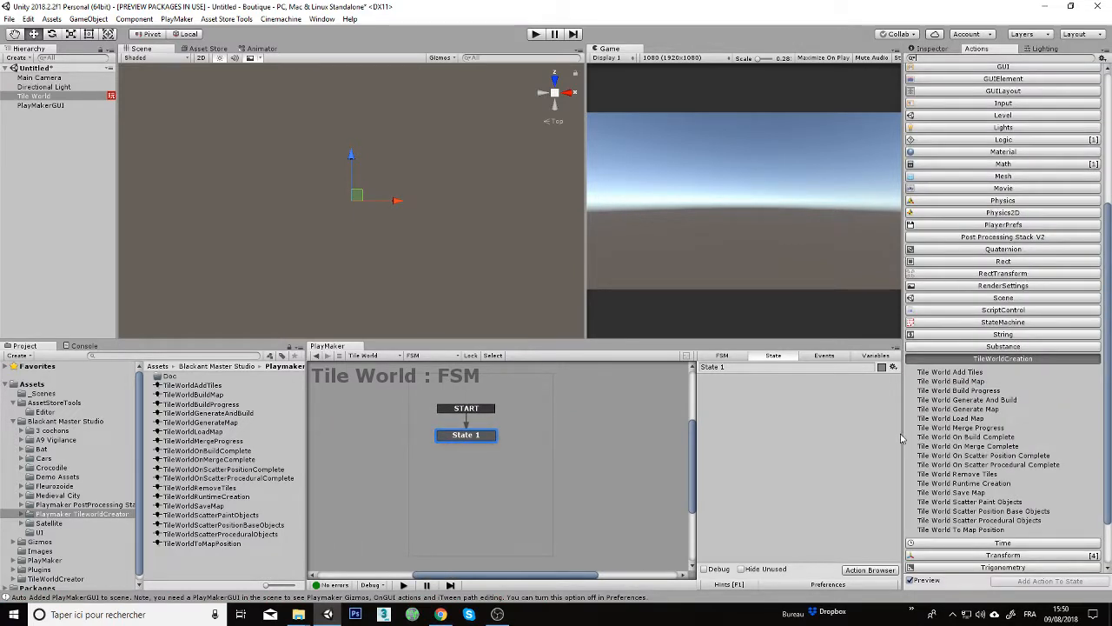
pyautogui.scroll(-3)
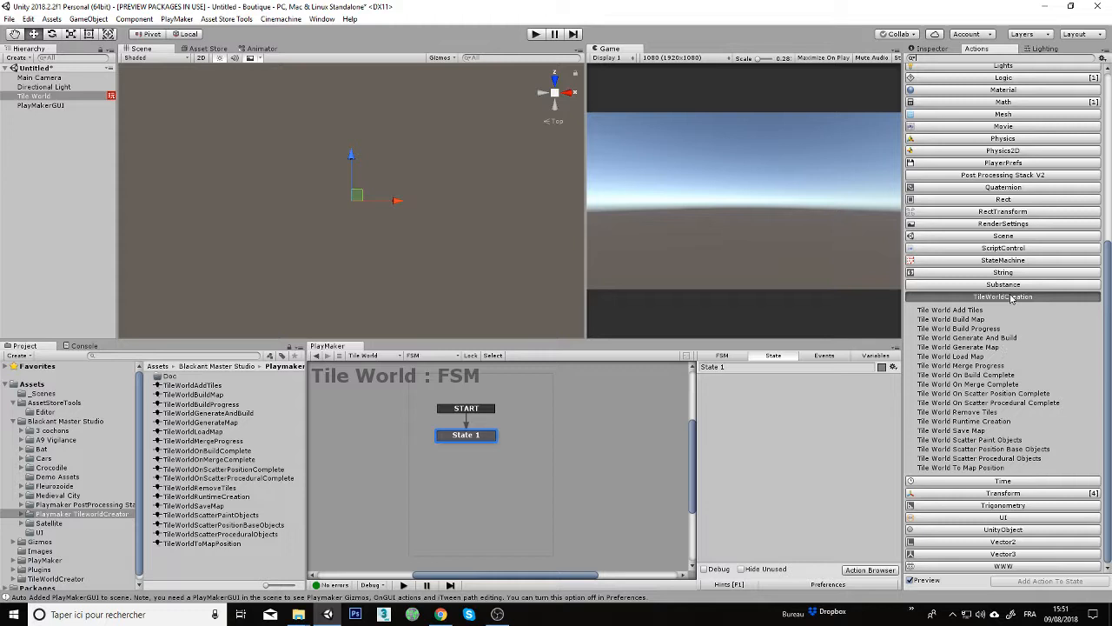
pyautogui.moveTo(998, 365)
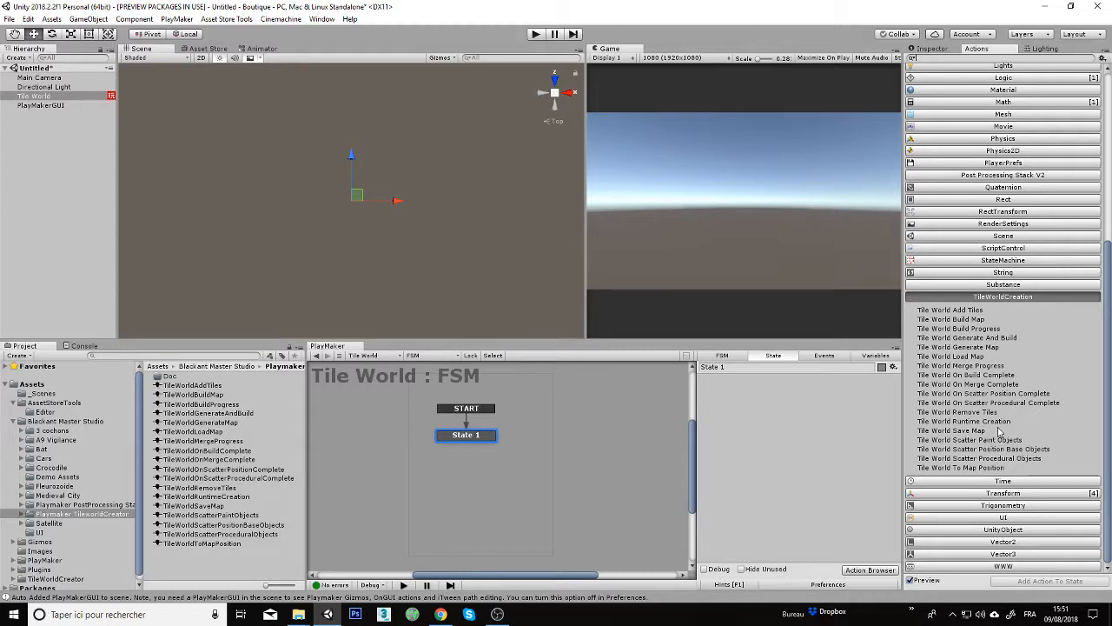
pyautogui.moveTo(988, 434)
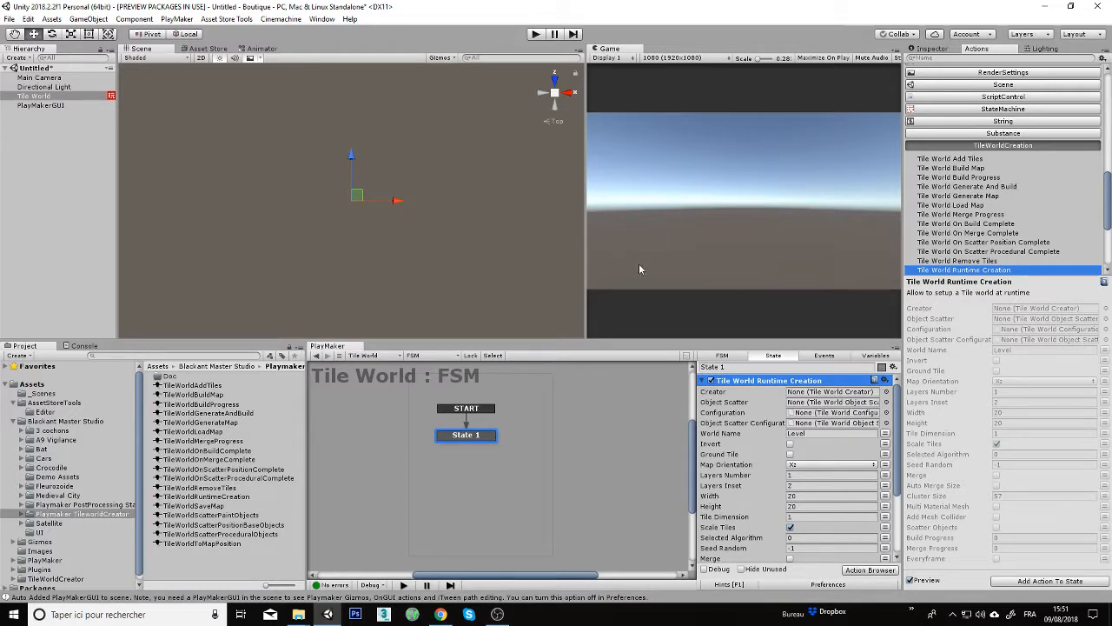
pyautogui.moveTo(262, 191)
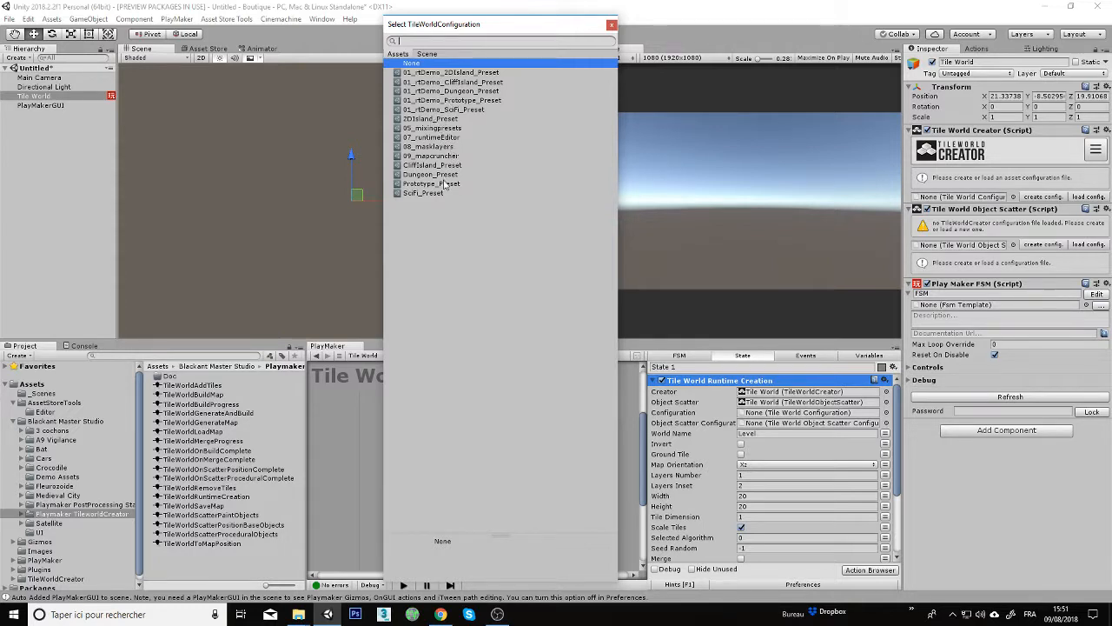
# Assign the 3DIsland preset configuration to the Tile World Runtime Creation action.
pyautogui.click(450, 73)
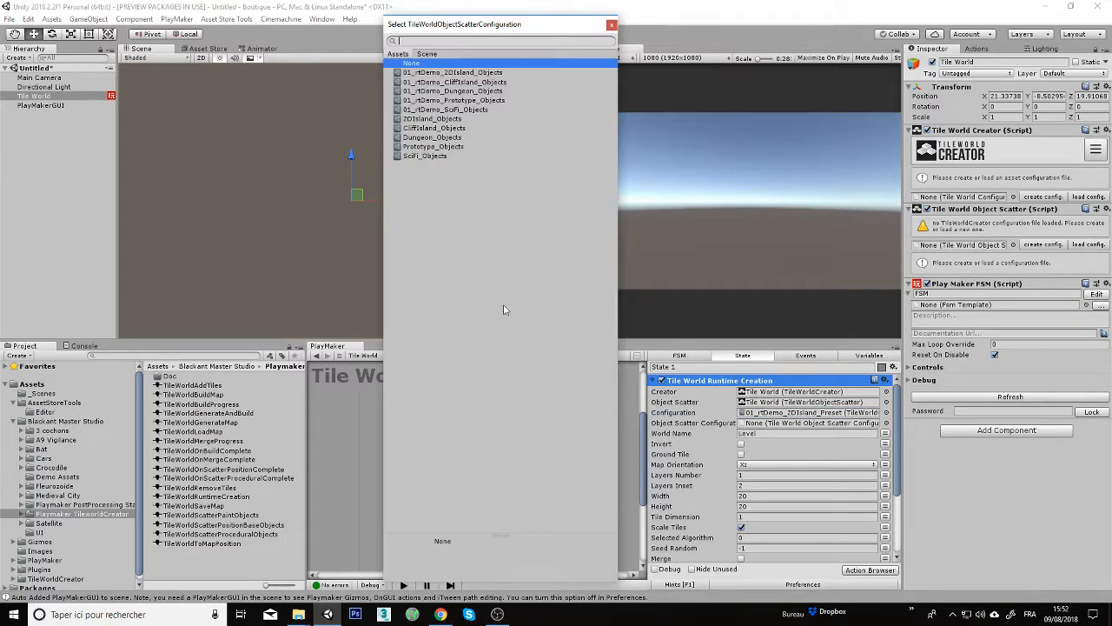
pyautogui.moveTo(450, 167)
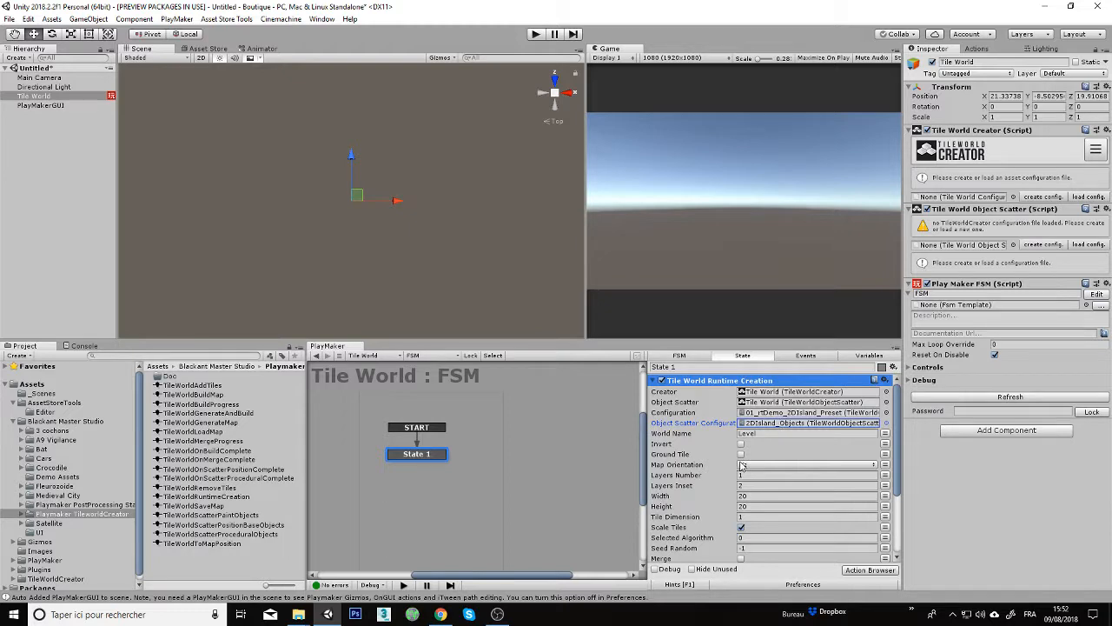
# Adjust the Ground Tile option and map layer count, and enable Scatter Objects.
pyautogui.scroll(-3)
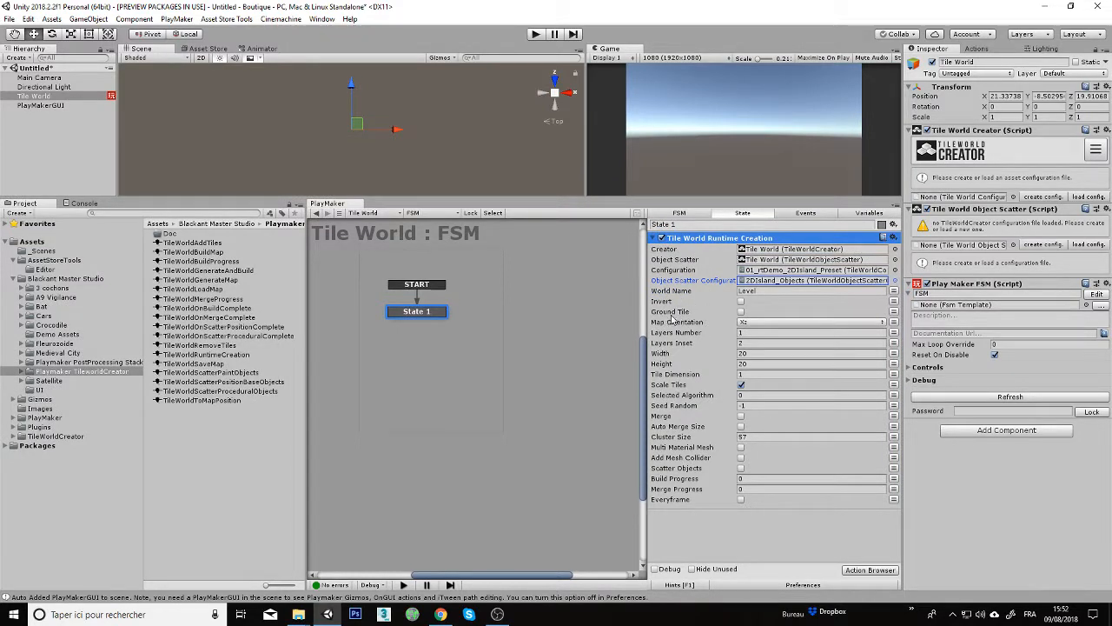
pyautogui.click(741, 311)
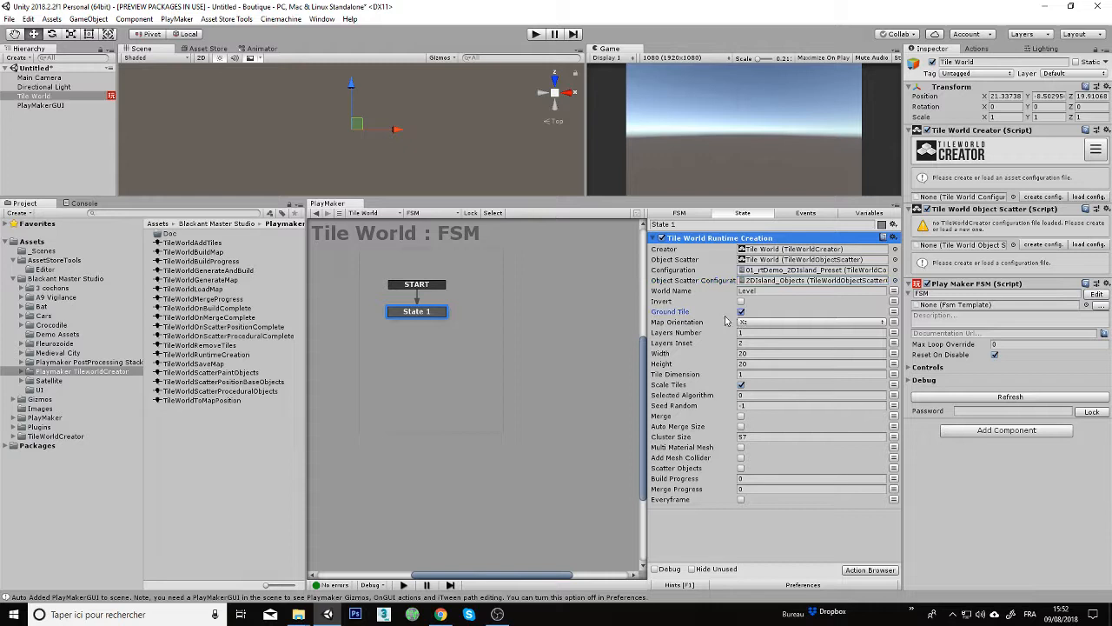
pyautogui.click(741, 311)
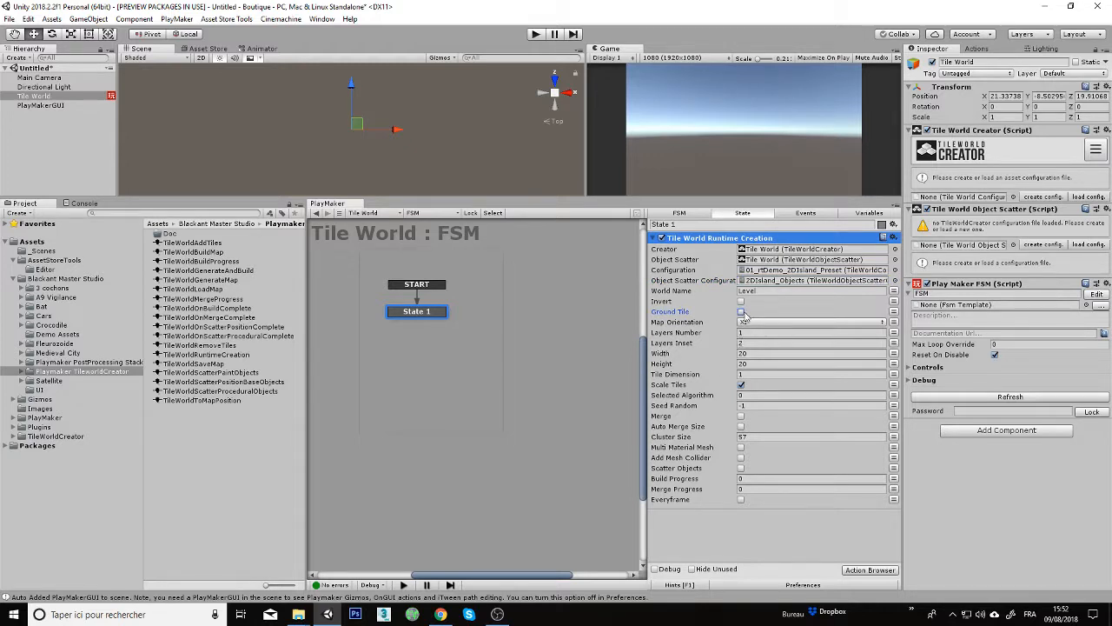
pyautogui.click(740, 311)
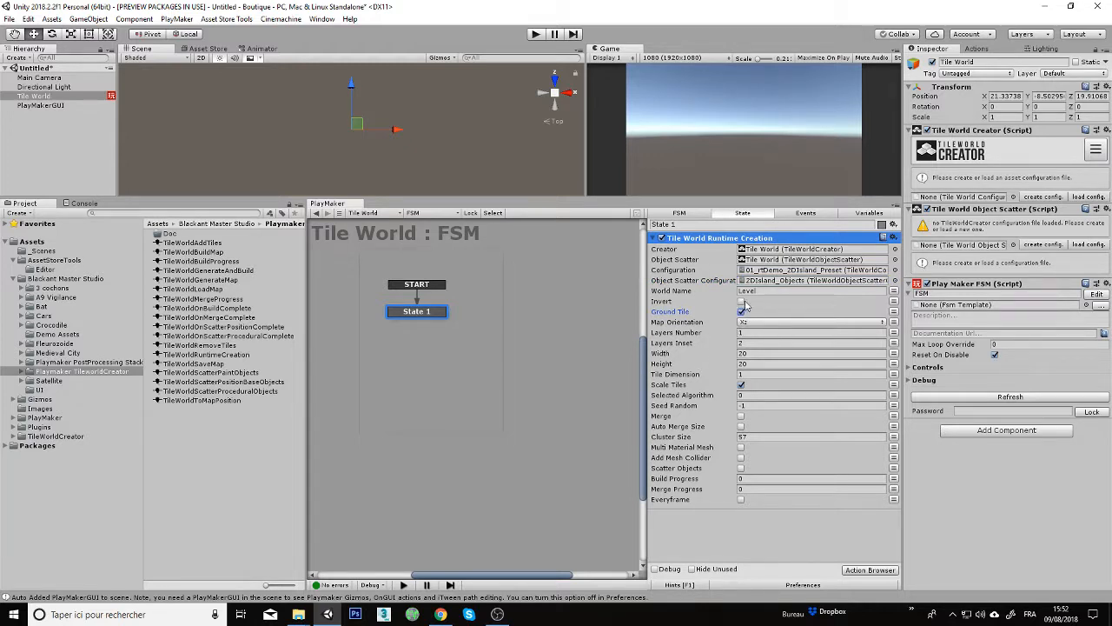
pyautogui.click(740, 311)
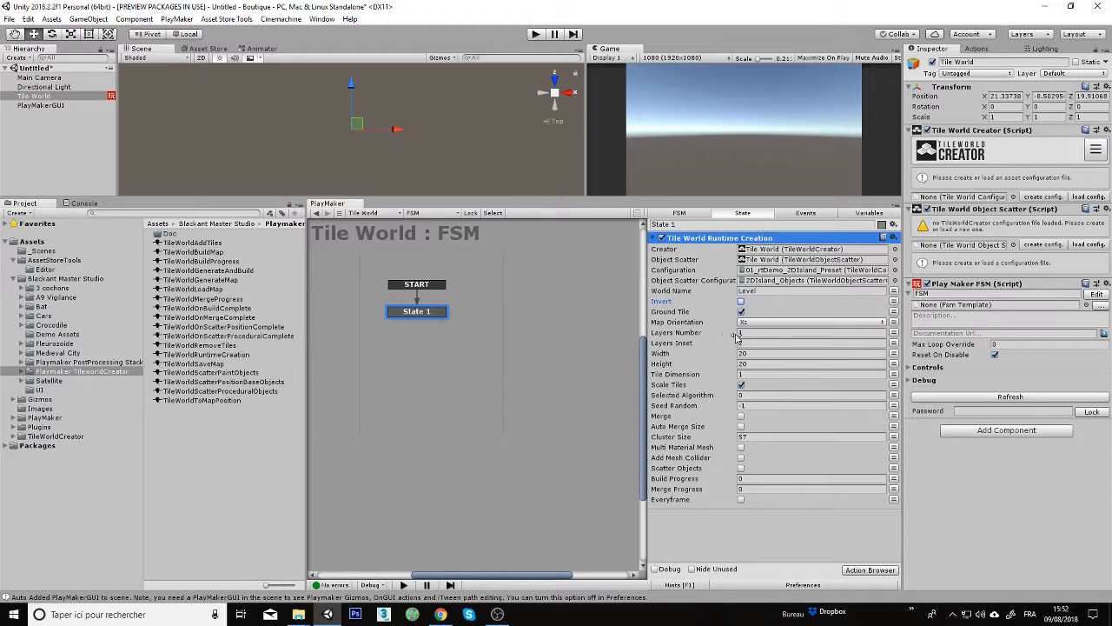
pyautogui.click(814, 333)
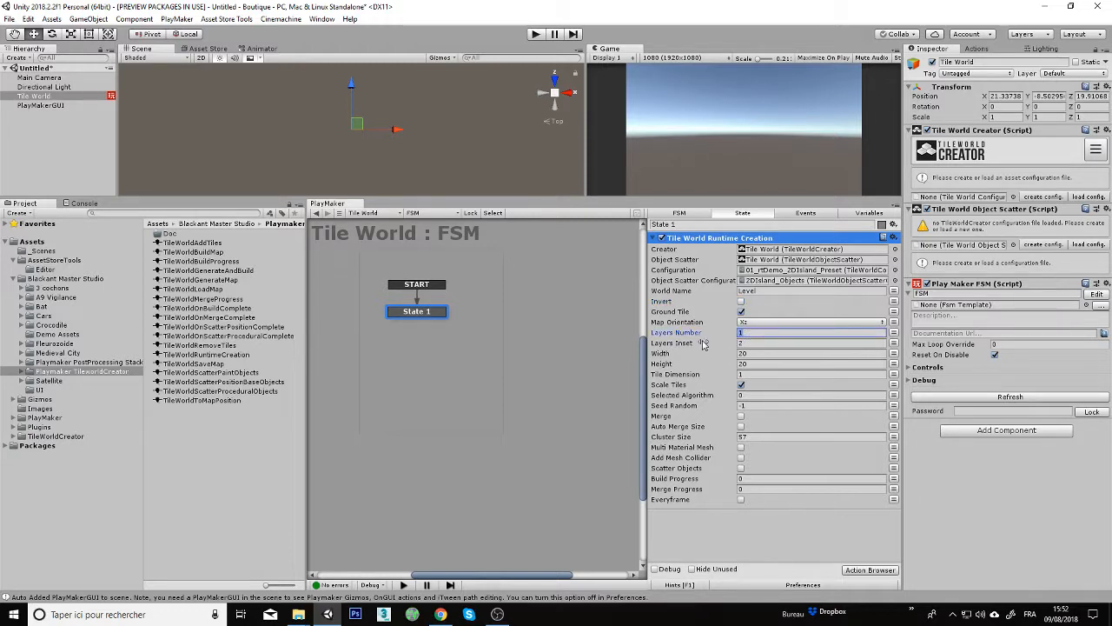
pyautogui.moveTo(726, 351)
pyautogui.write('32')
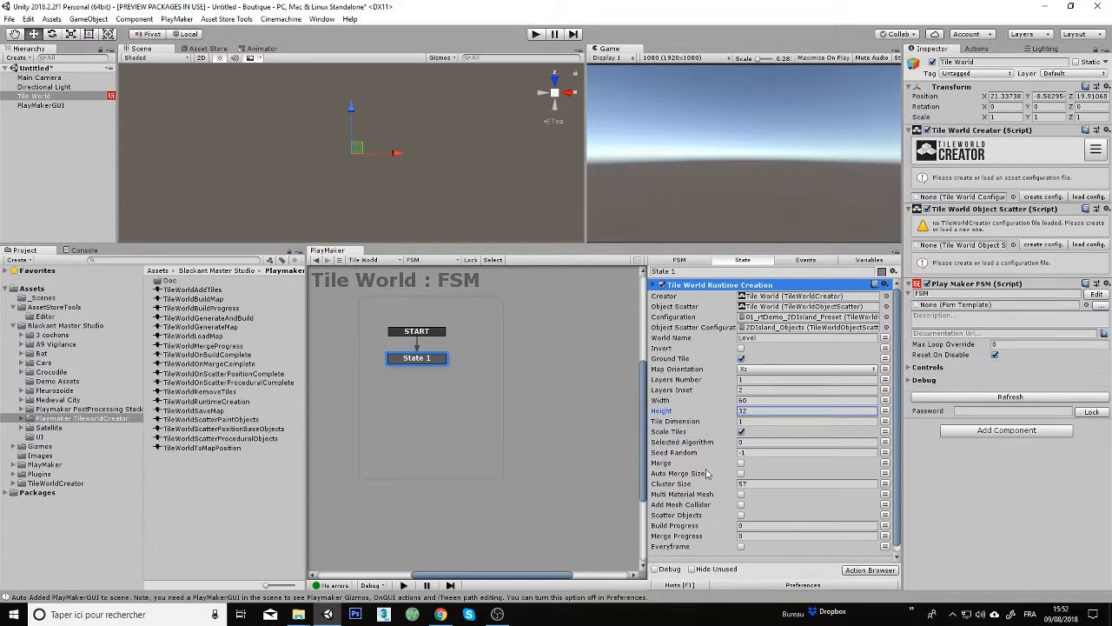
pyautogui.moveTo(711, 508)
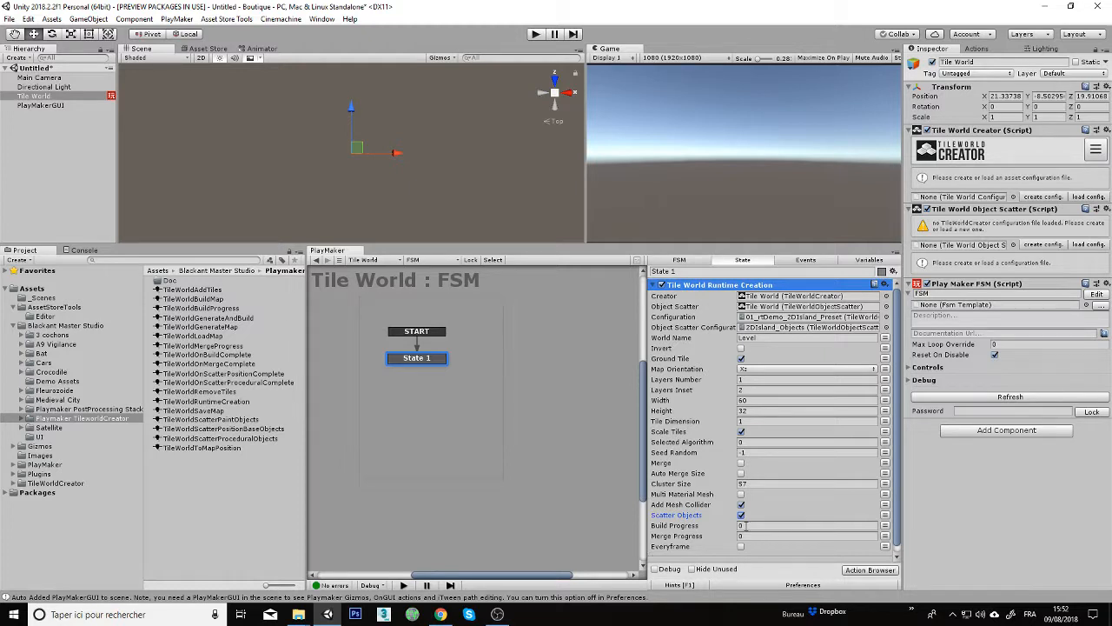
pyautogui.click(806, 525)
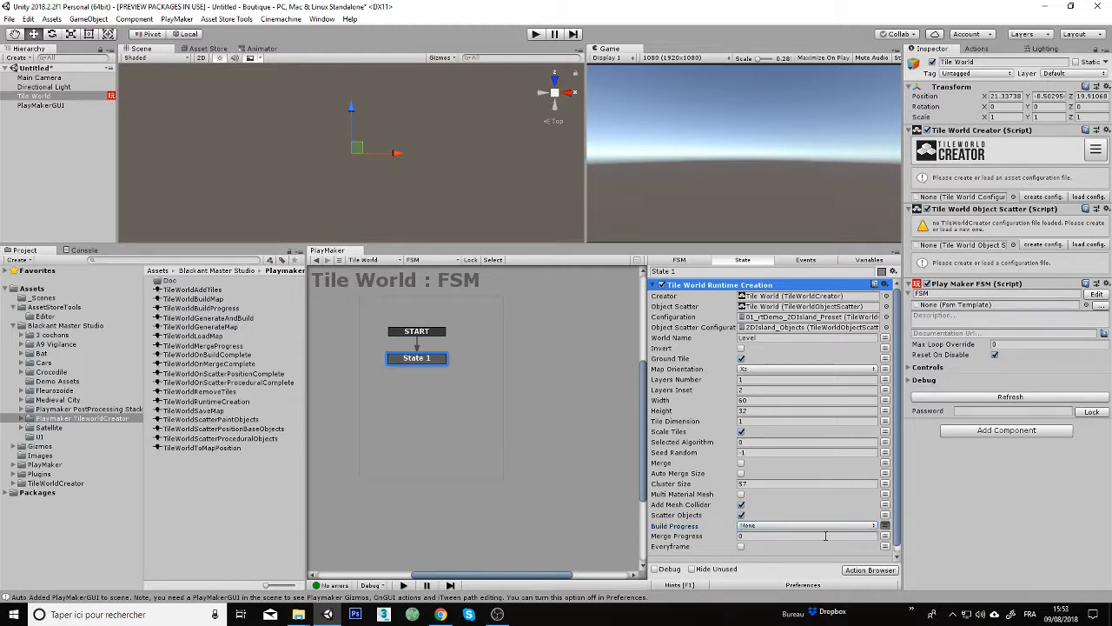
# Create a new FSM variable 'Build Progress' for the action's Build Progress field.
pyautogui.click(808, 525)
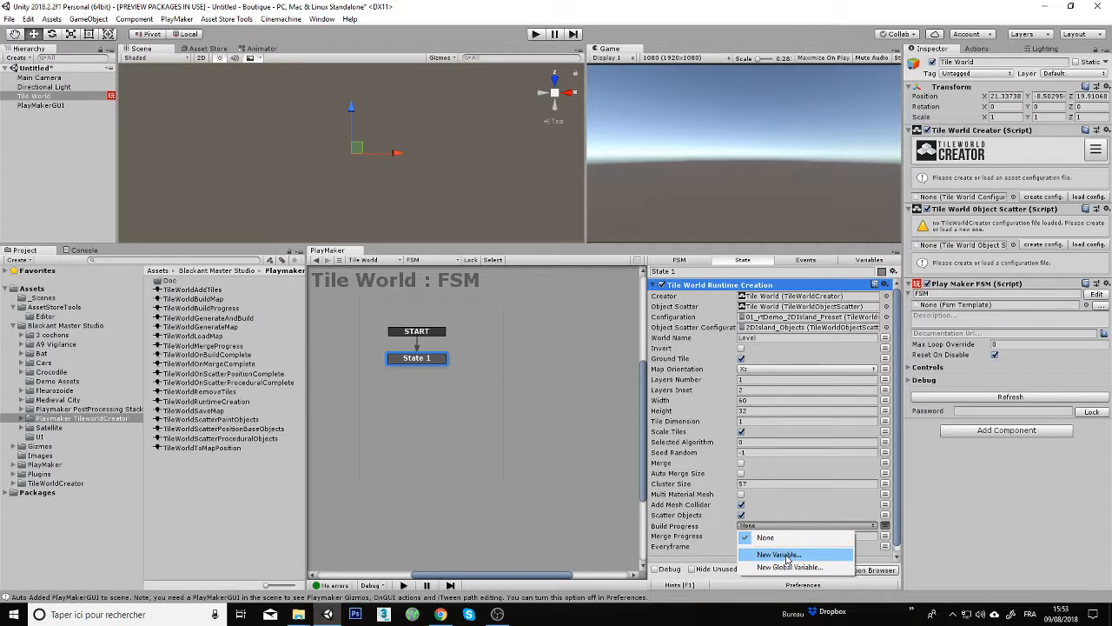
pyautogui.click(779, 555)
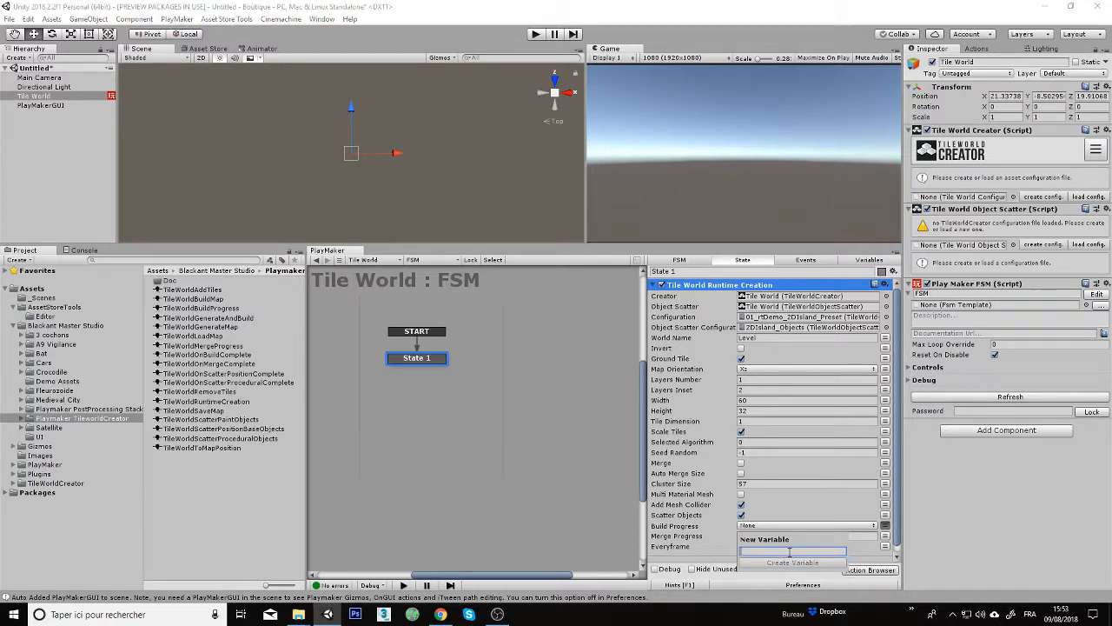
pyautogui.write('Build PRogress')
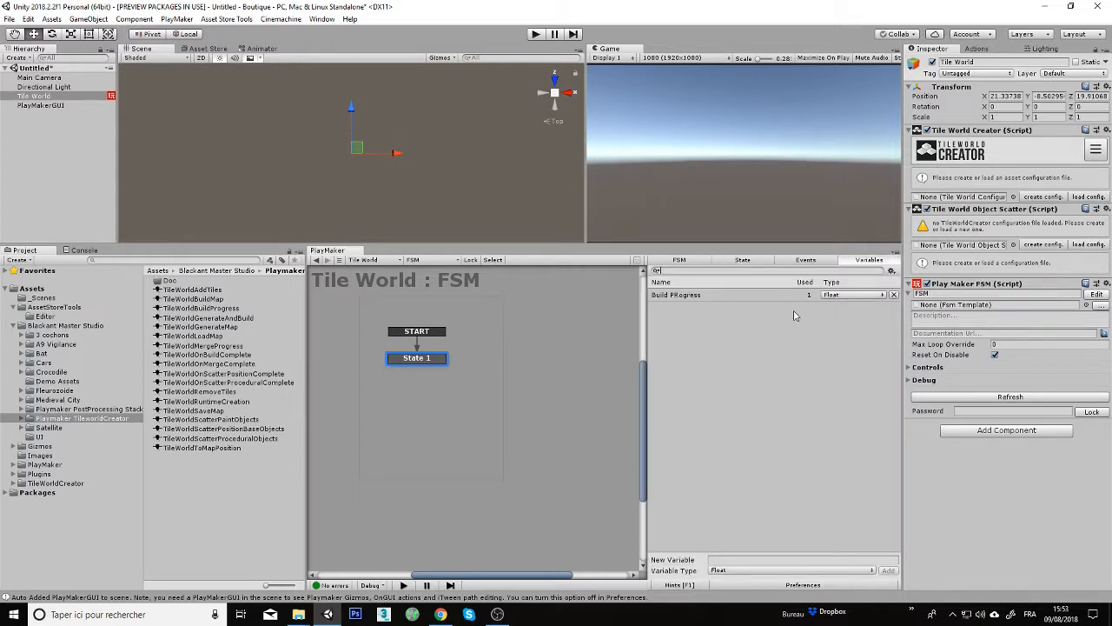
pyautogui.click(730, 296)
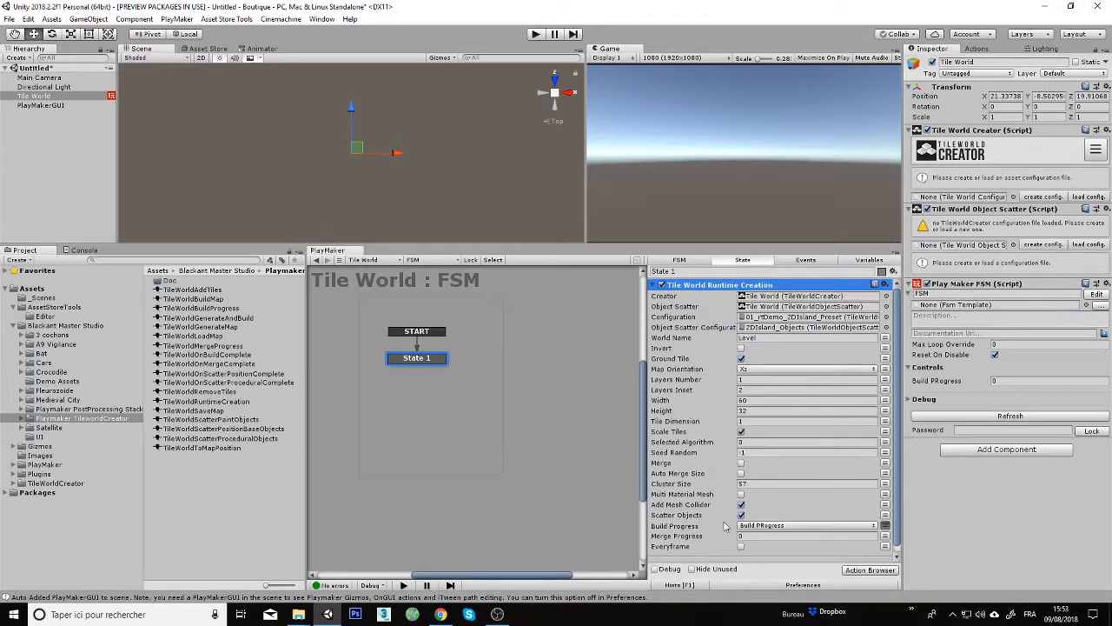
pyautogui.moveTo(997, 413)
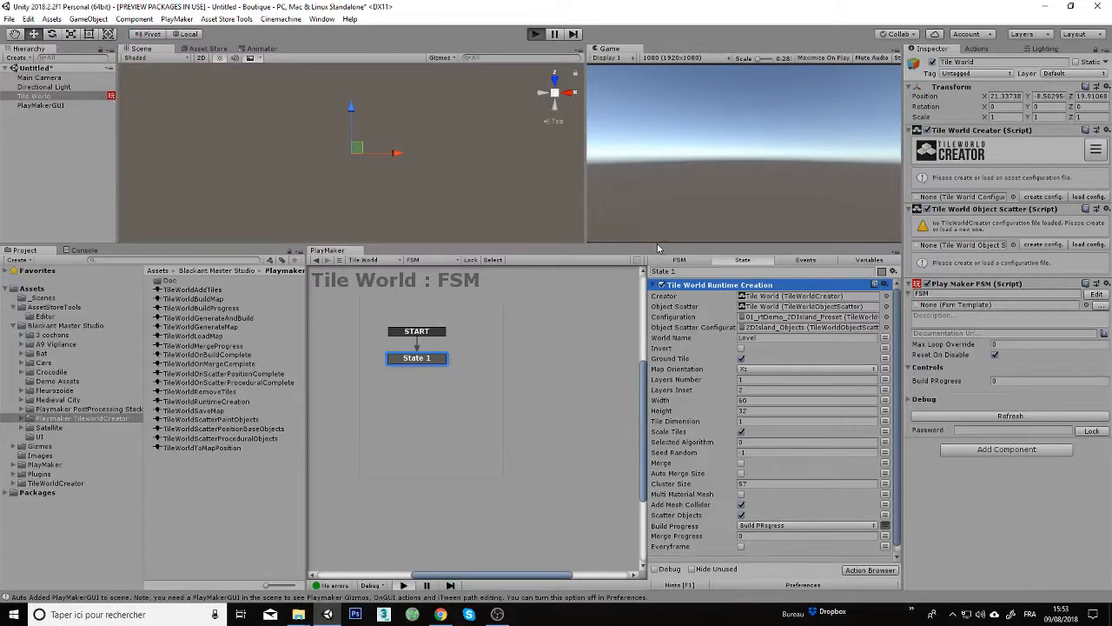
pyautogui.moveTo(661, 219)
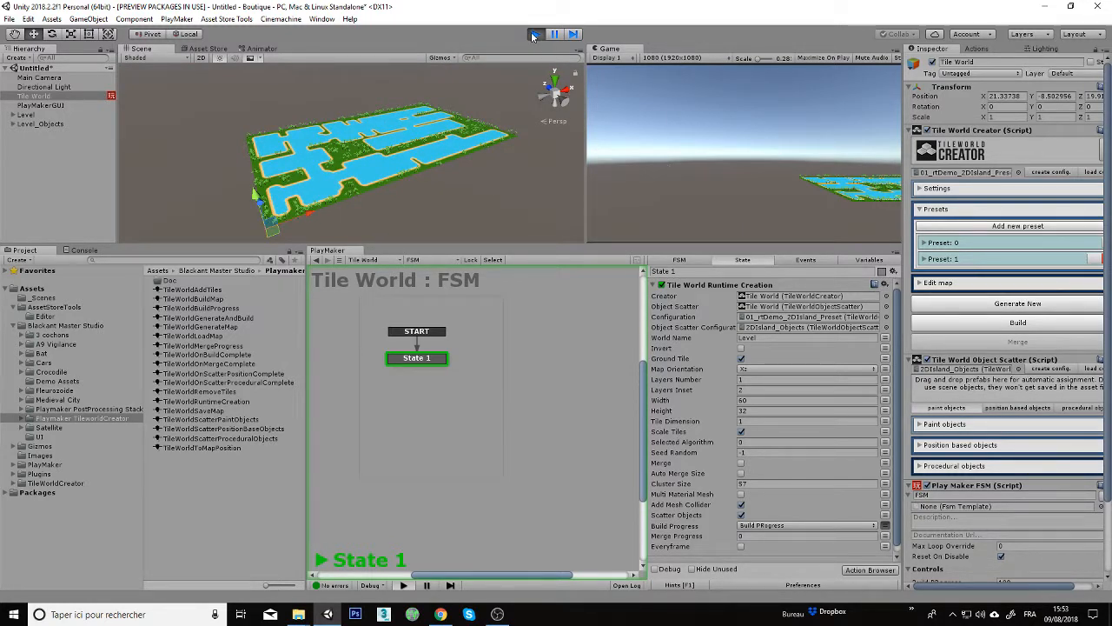
pyautogui.click(535, 35)
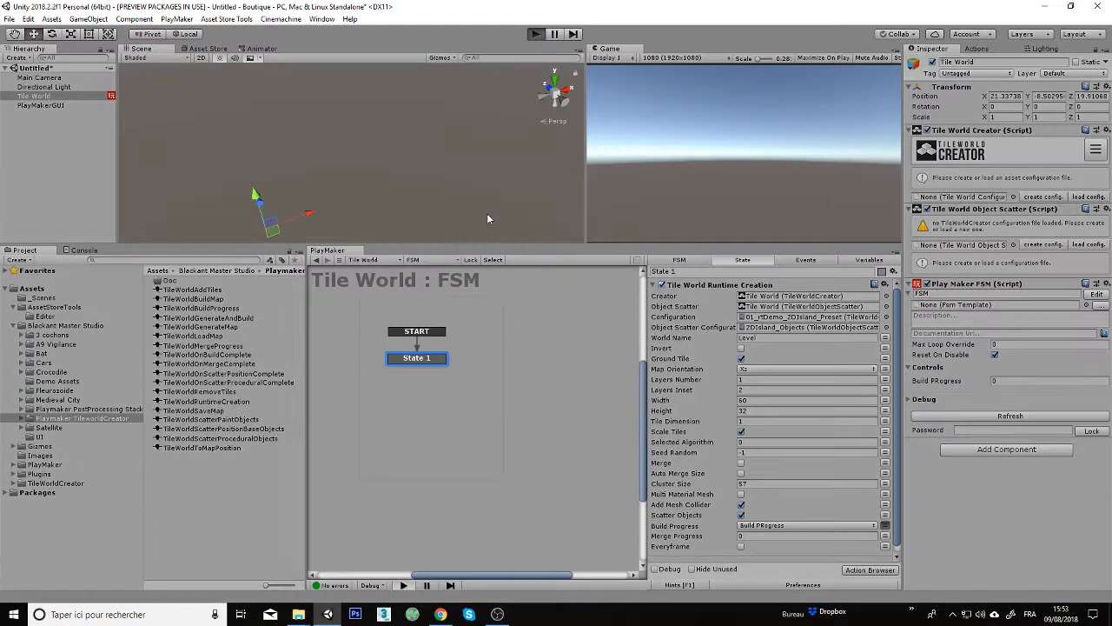
pyautogui.moveTo(501, 216)
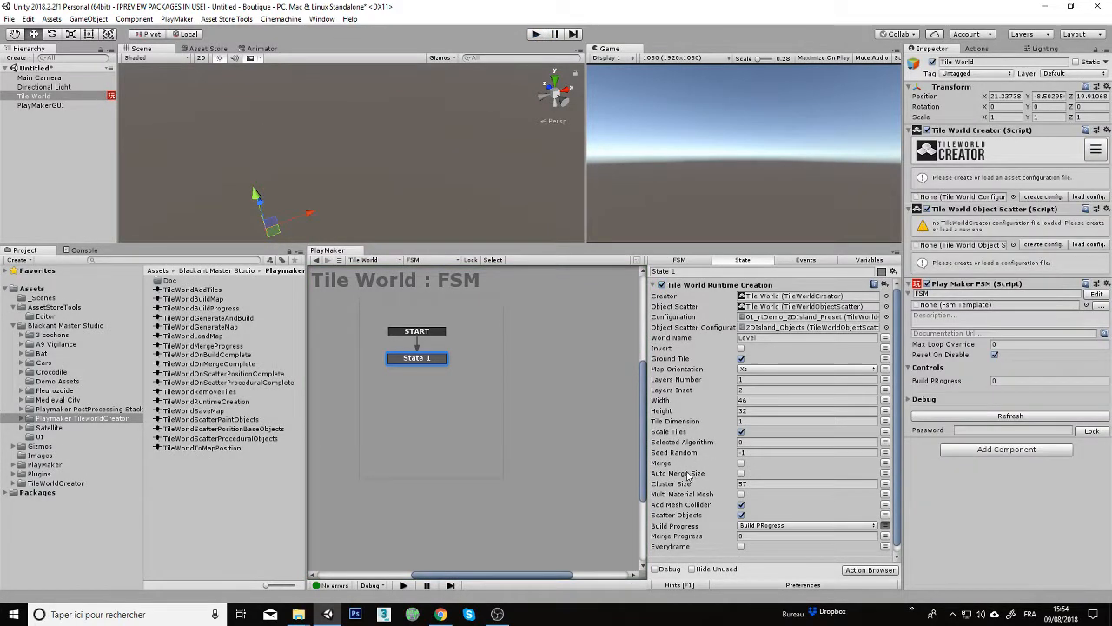
# Drag the panel divider so the Scene and Game views grow over the PlayMaker editor.
pyautogui.click(808, 442)
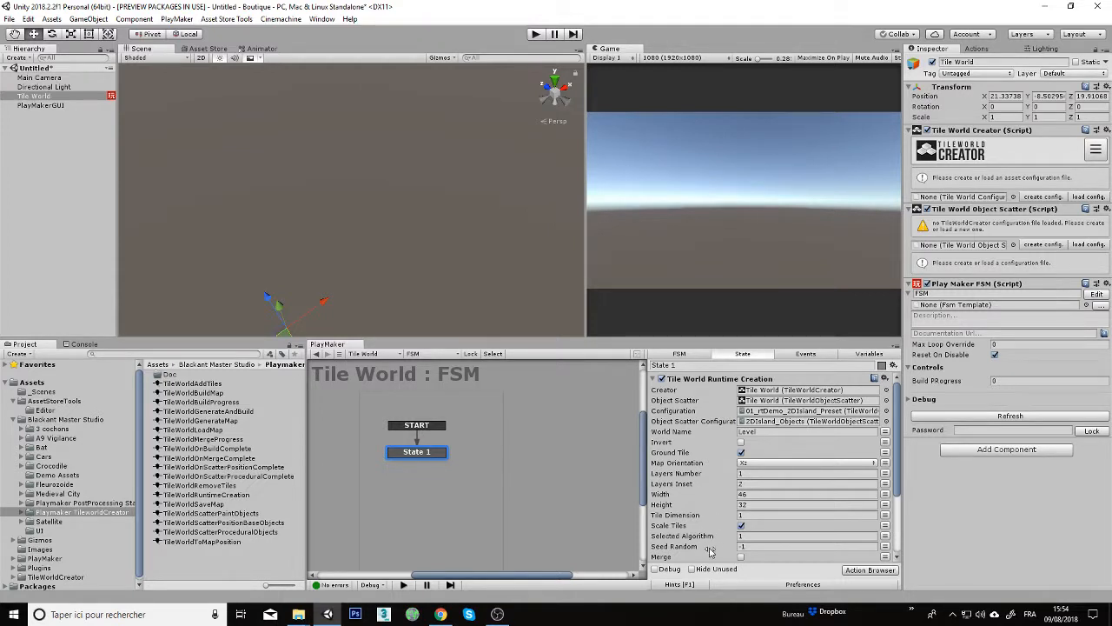
pyautogui.click(808, 535)
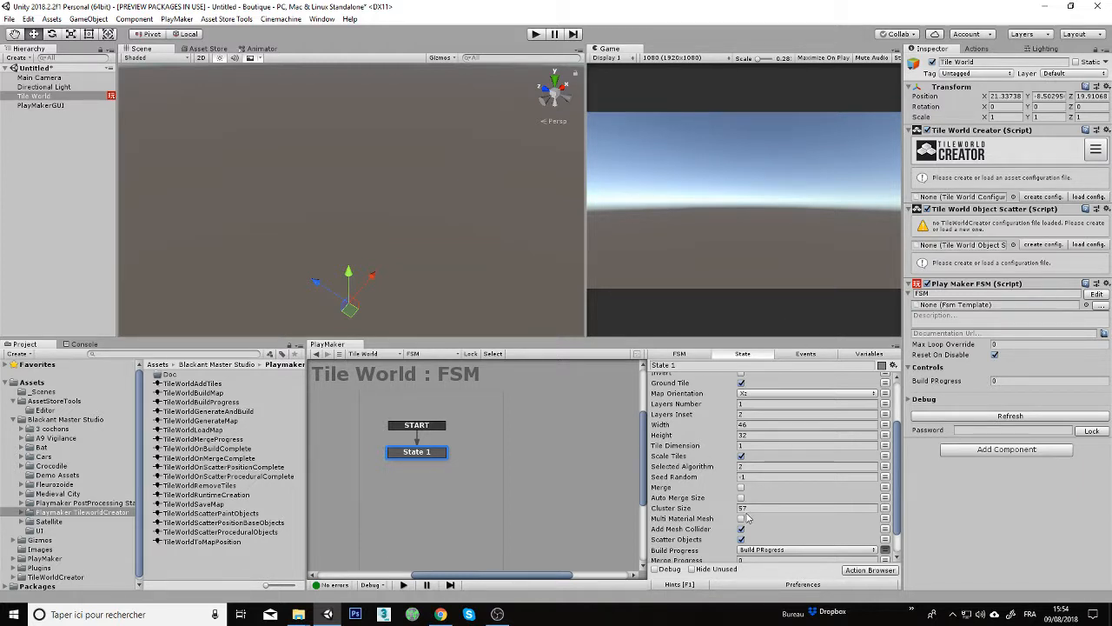
# Turn on Auto Merge Size for the action's tile merging.
pyautogui.click(807, 466)
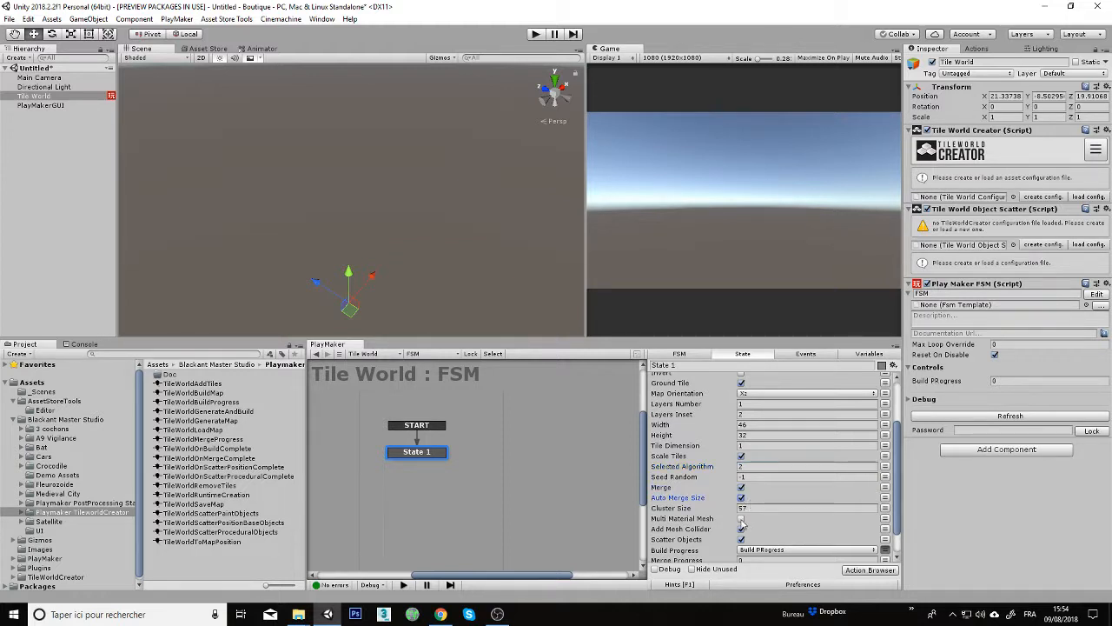
pyautogui.scroll(-3)
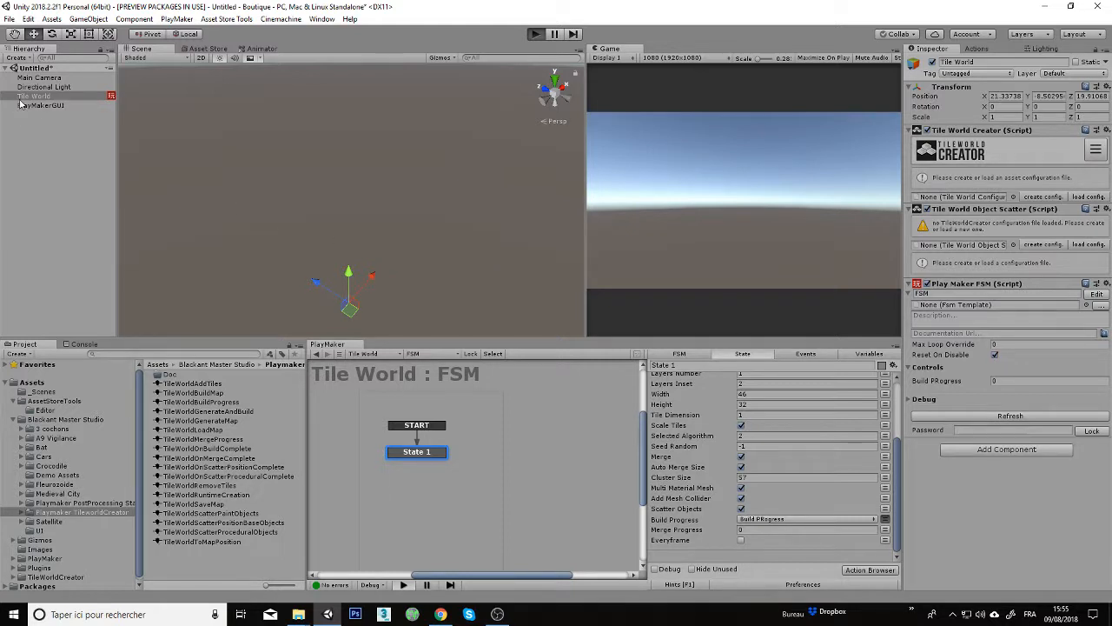
pyautogui.moveTo(26, 105)
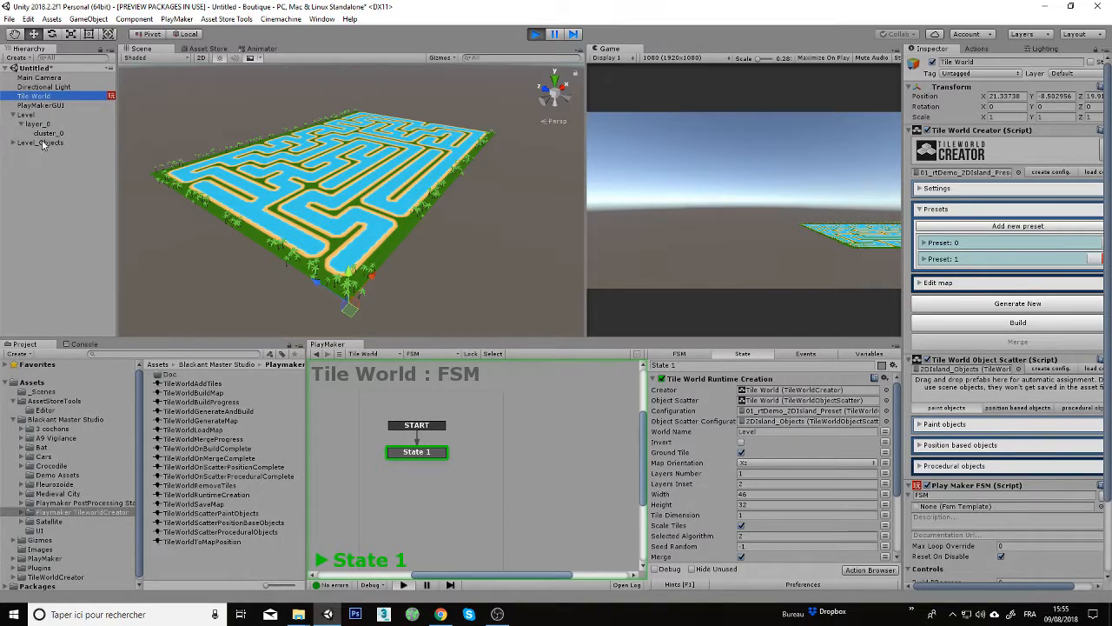
# Select the generated cluster_0 under Level and expand the Level_Objects group.
pyautogui.click(49, 132)
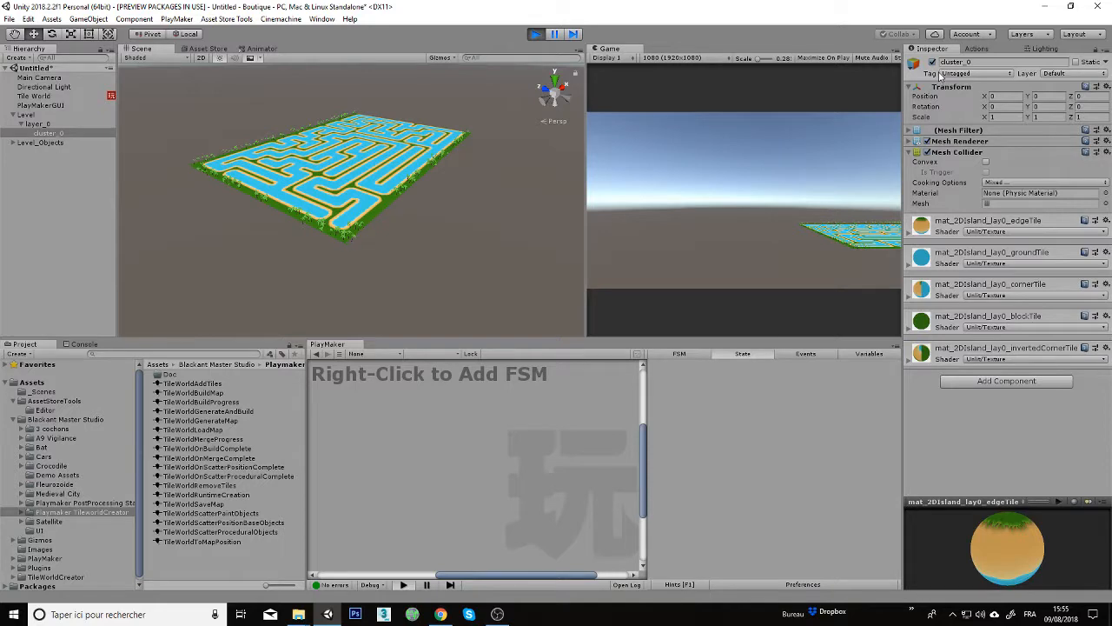
pyautogui.write('3.25')
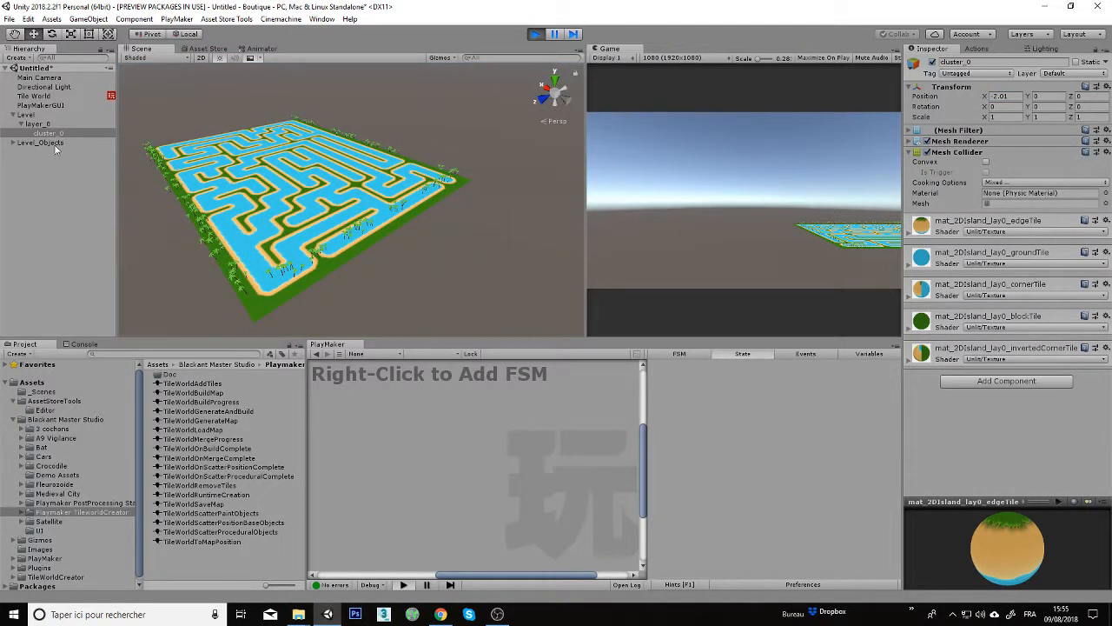
pyautogui.click(14, 142)
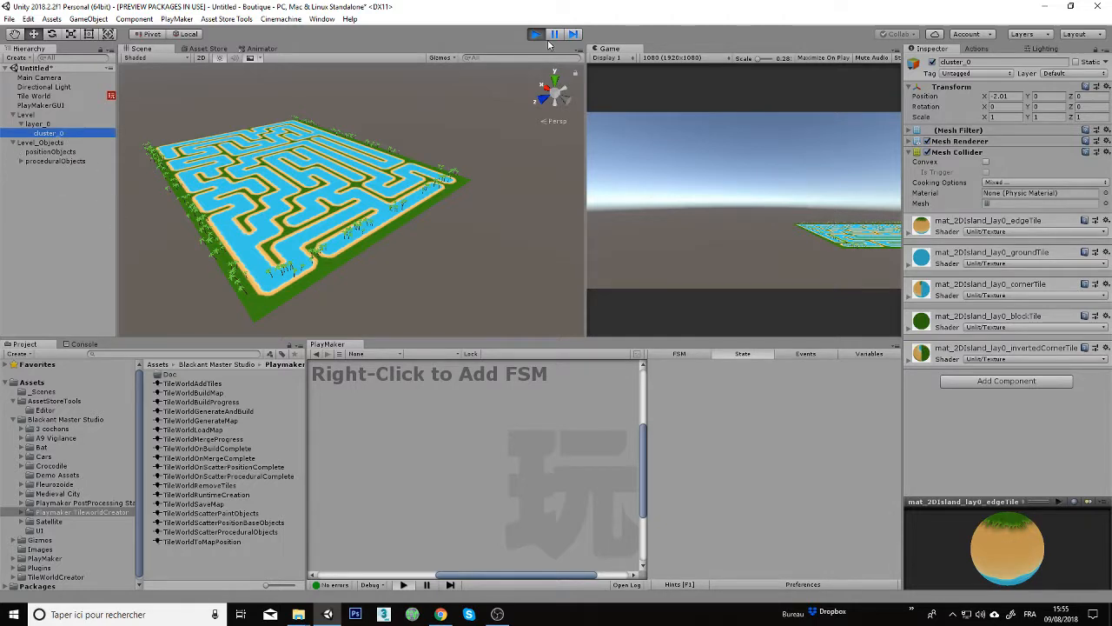